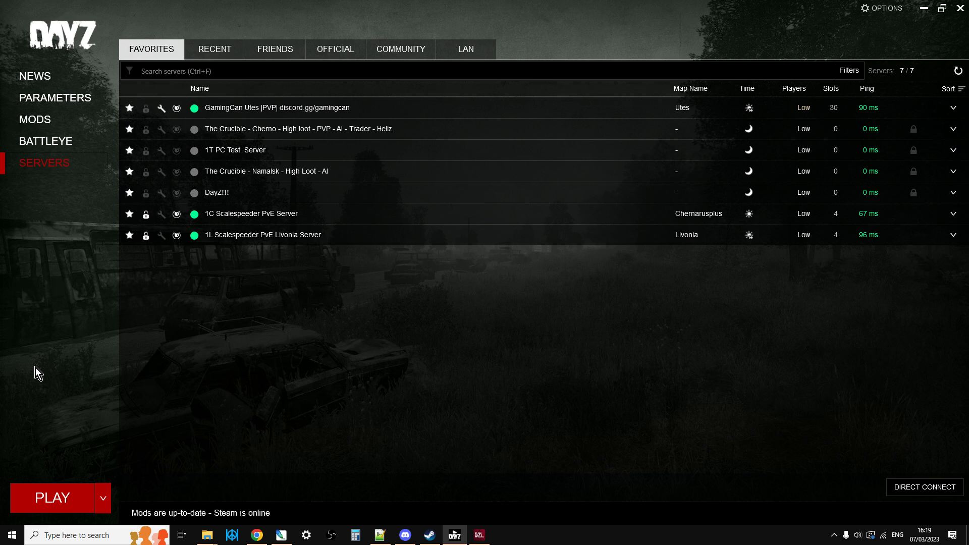
{"action": "mouse_move", "coordinate": [424, 515]}
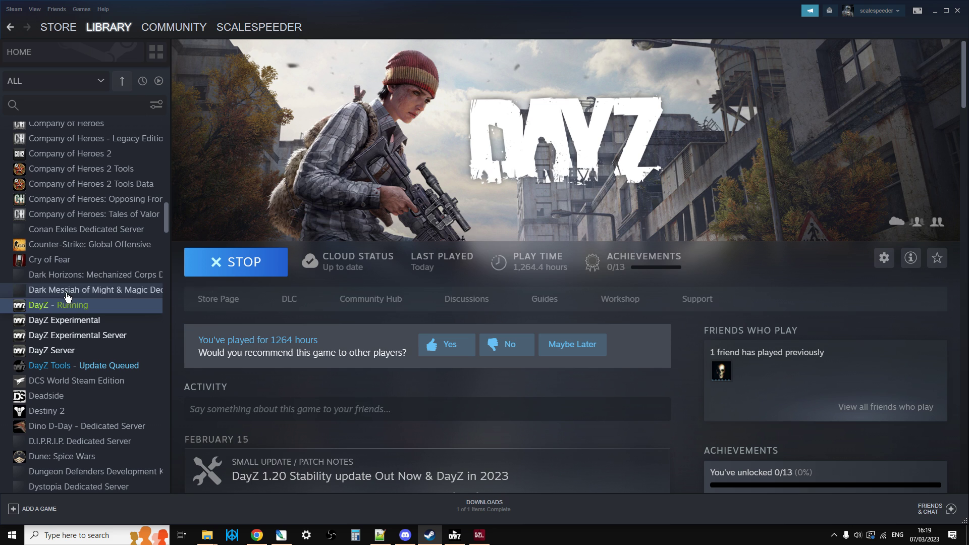
View DayZ's general properties showing launch option -name=Scalespeeder, then return to the launcher.
{"action": "right_click", "coordinate": [58, 305]}
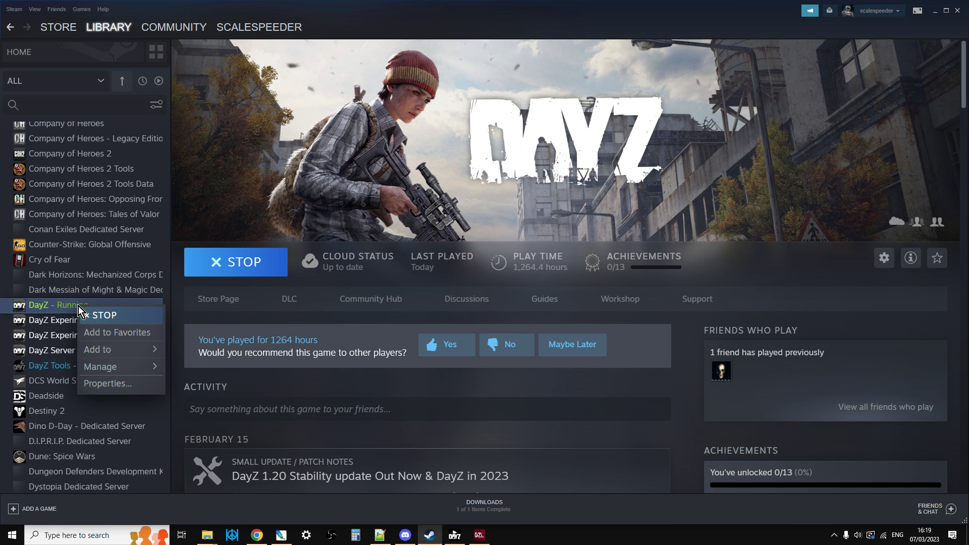
{"action": "left_click", "coordinate": [107, 384]}
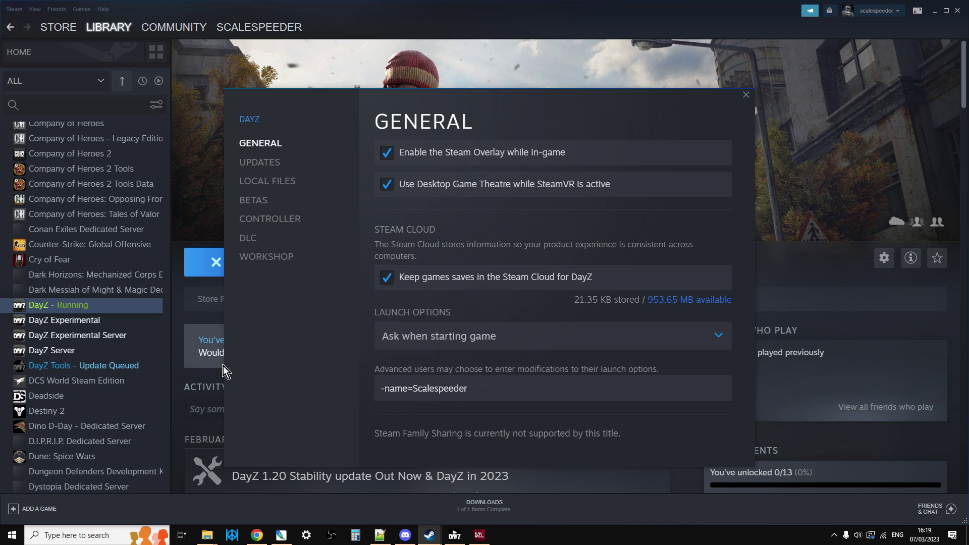
{"action": "mouse_move", "coordinate": [404, 131]}
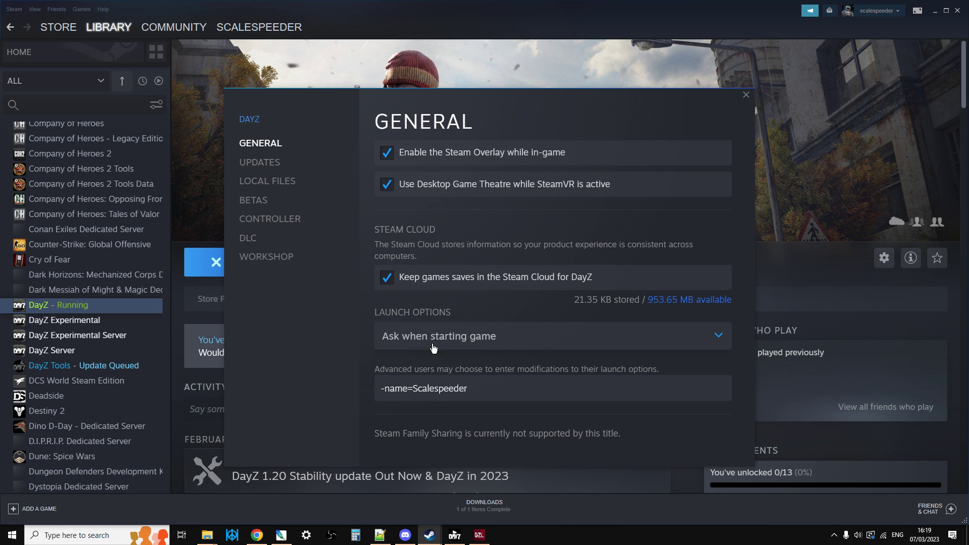
{"action": "mouse_move", "coordinate": [472, 374]}
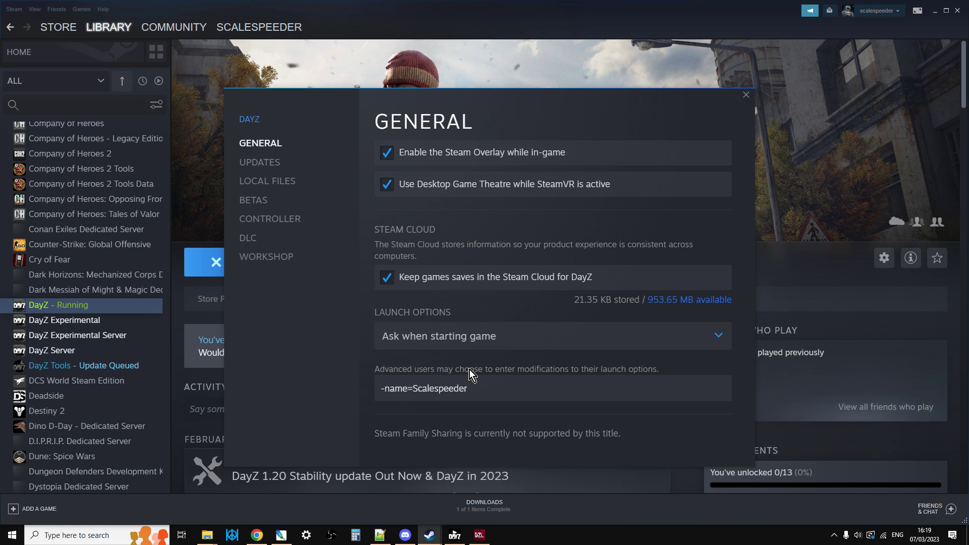
{"action": "left_click", "coordinate": [423, 387]}
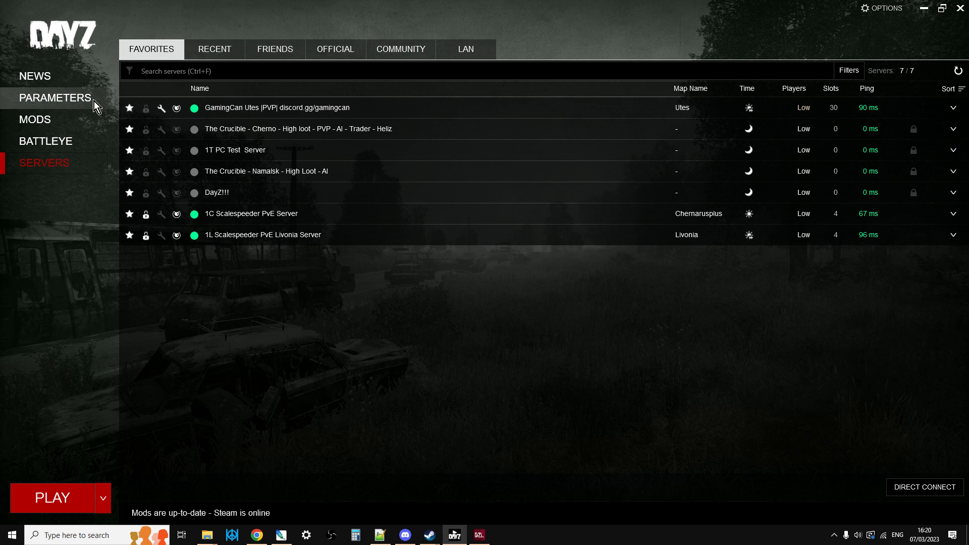
Confirm -name=Scalespeeder in the command-line parameters, review loaded mods, and switch to DZSA Launcher.
{"action": "left_click", "coordinate": [54, 98]}
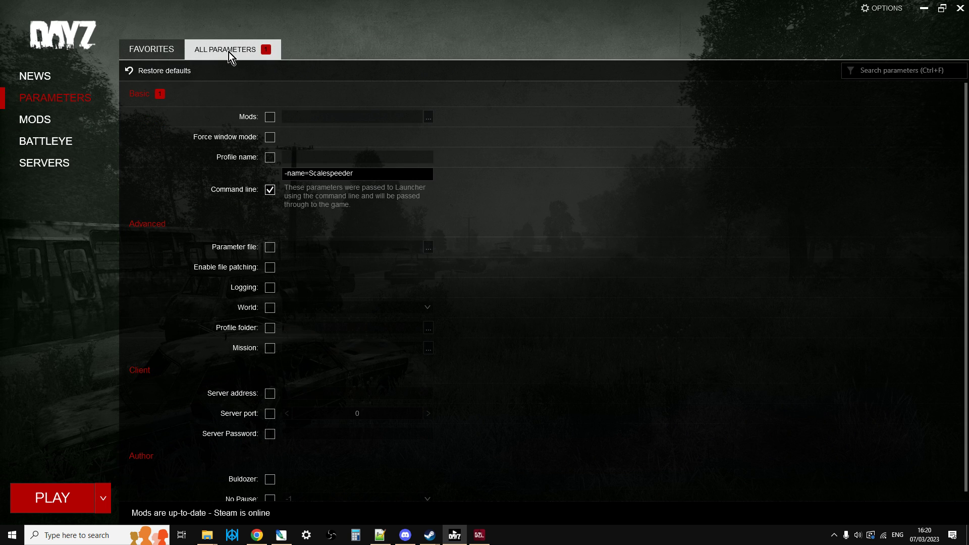
{"action": "left_click", "coordinate": [34, 119]}
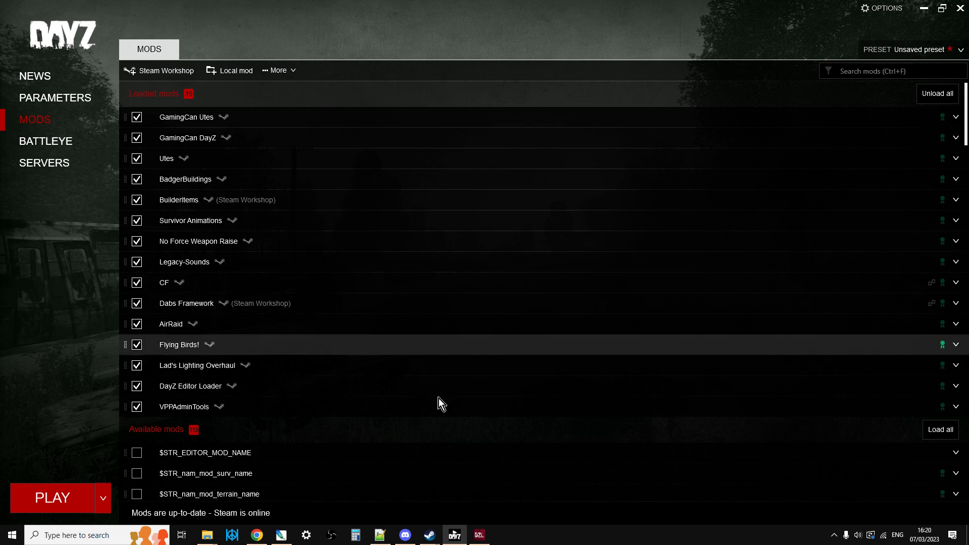
{"action": "left_click", "coordinate": [479, 535]}
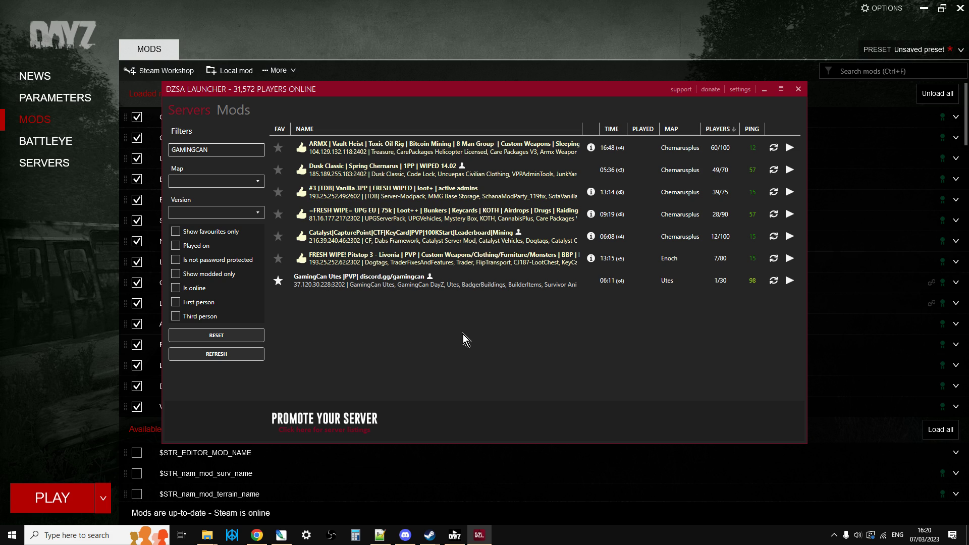
{"action": "mouse_move", "coordinate": [706, 269]}
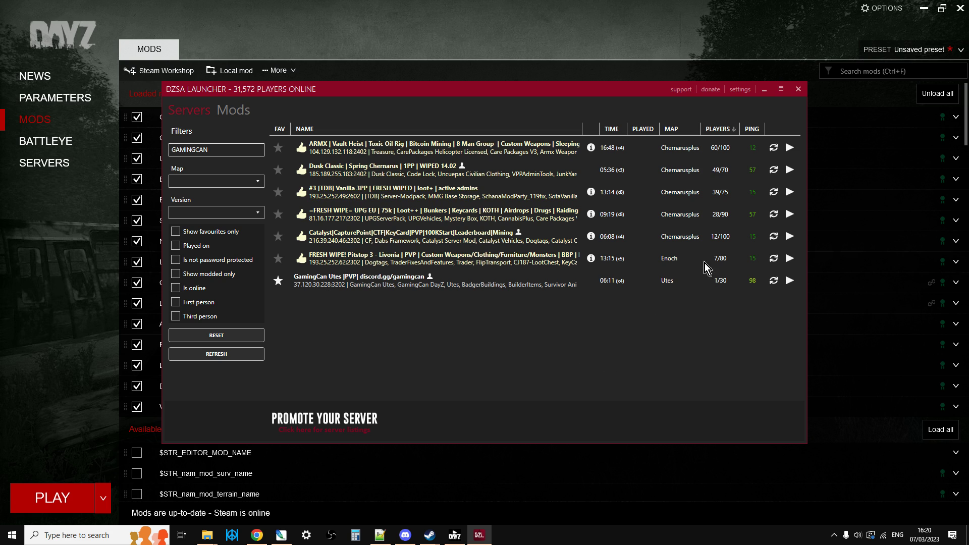
Close the DZSA Launcher after reviewing the GAMINGCAN-filtered server list.
{"action": "left_click", "coordinate": [739, 88]}
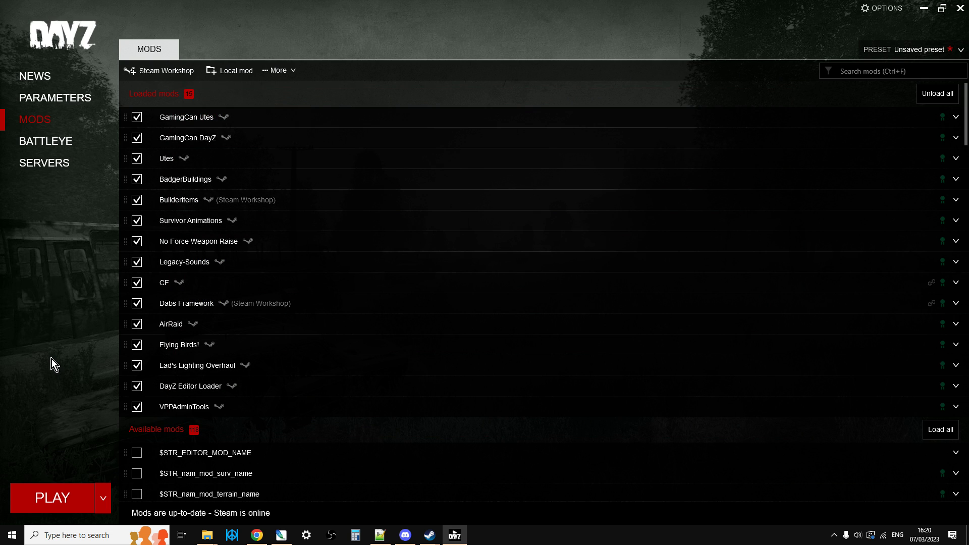
{"action": "mouse_move", "coordinate": [44, 162]}
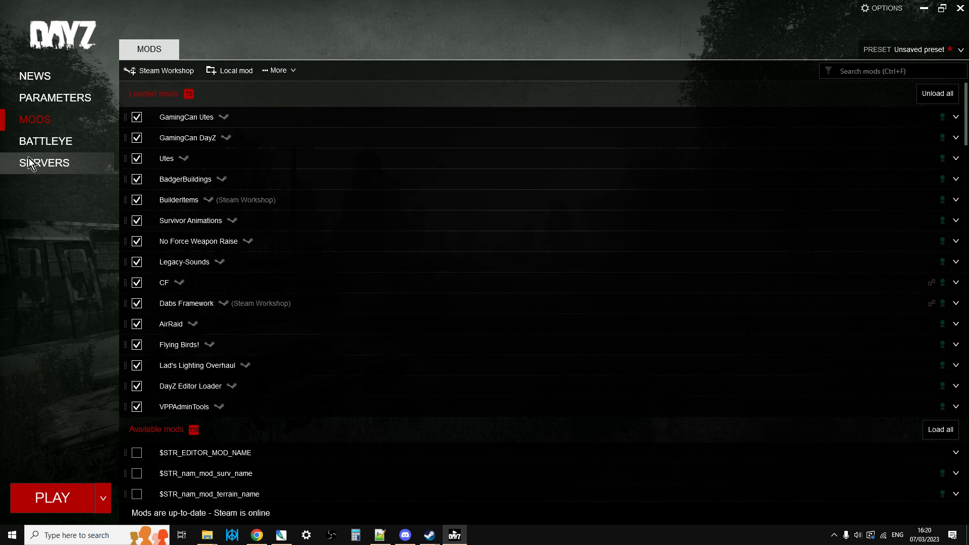
Show the favourite servers list with GamingCan Utes and Scalespeeder PvE servers.
{"action": "left_click", "coordinate": [43, 163]}
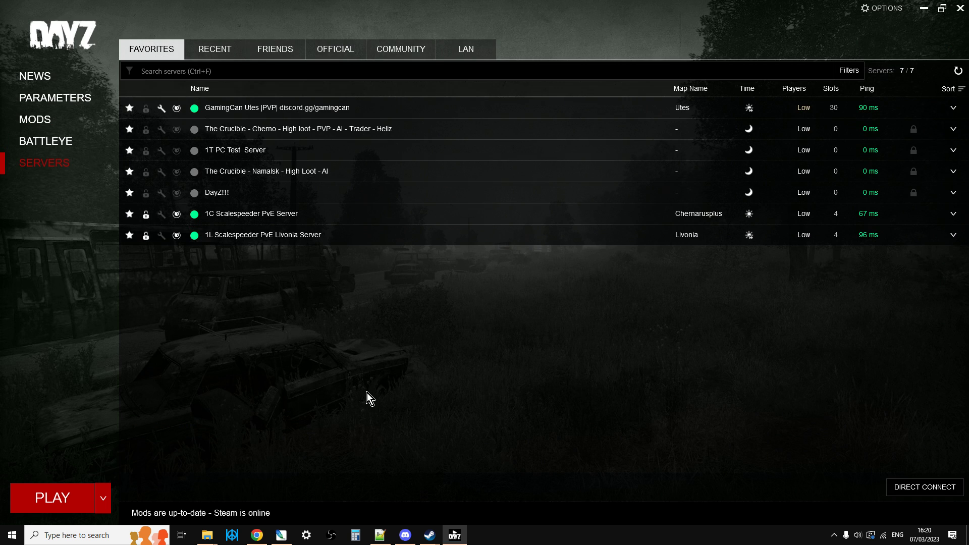